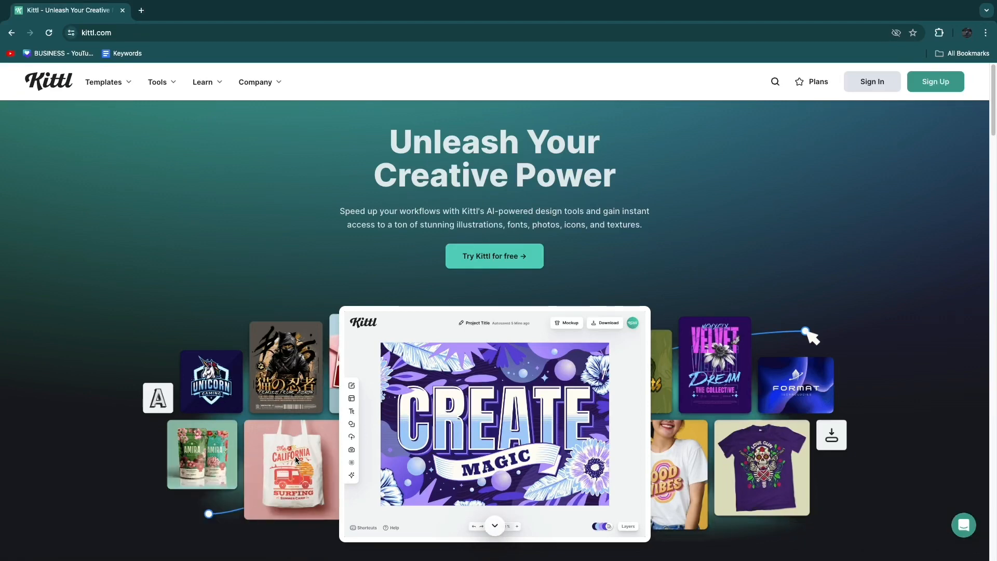
# Dismiss the sign-up prompt, then create a free Kittl account and begin the welcome questions.
pyautogui.scroll(-3)
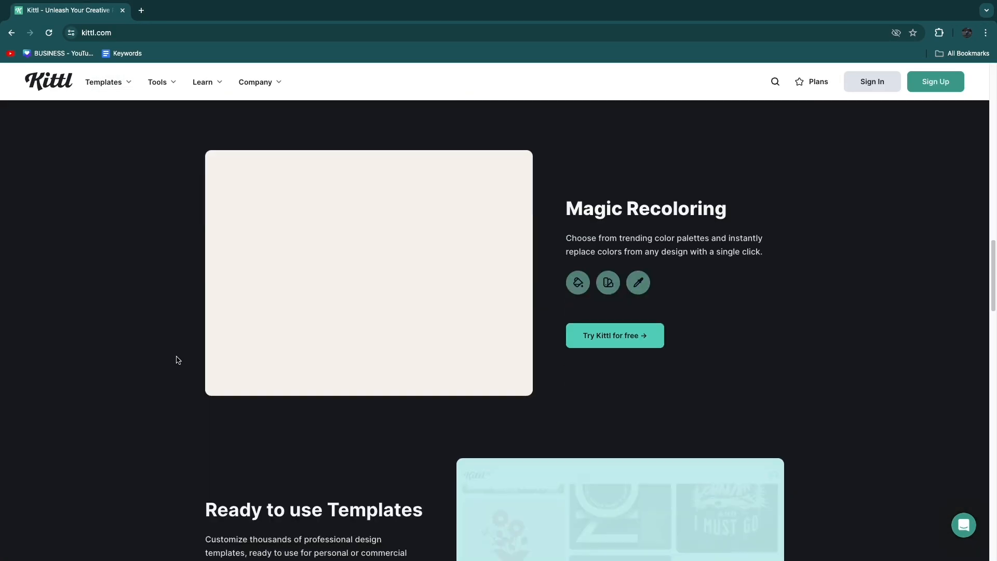
pyautogui.scroll(-3)
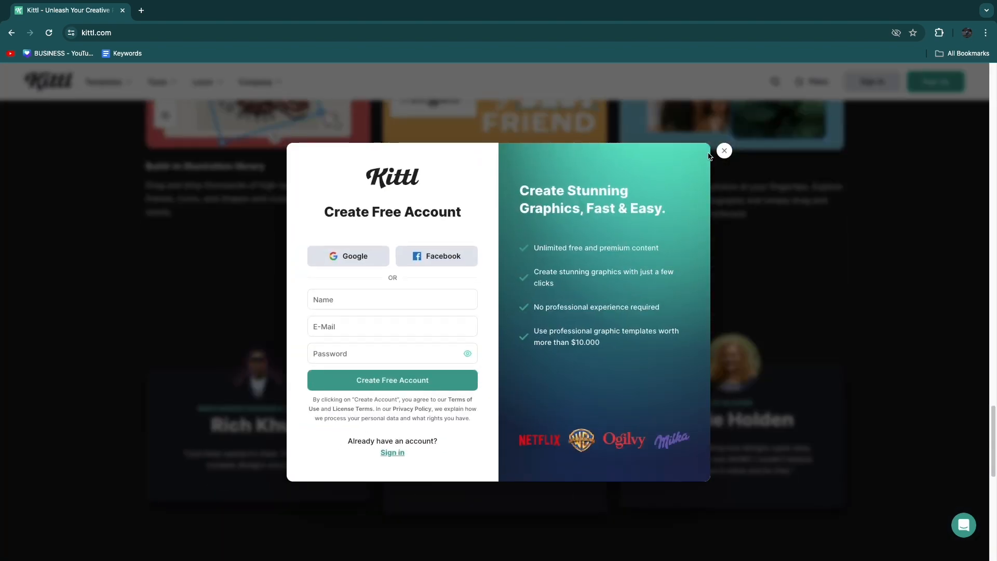
pyautogui.click(723, 151)
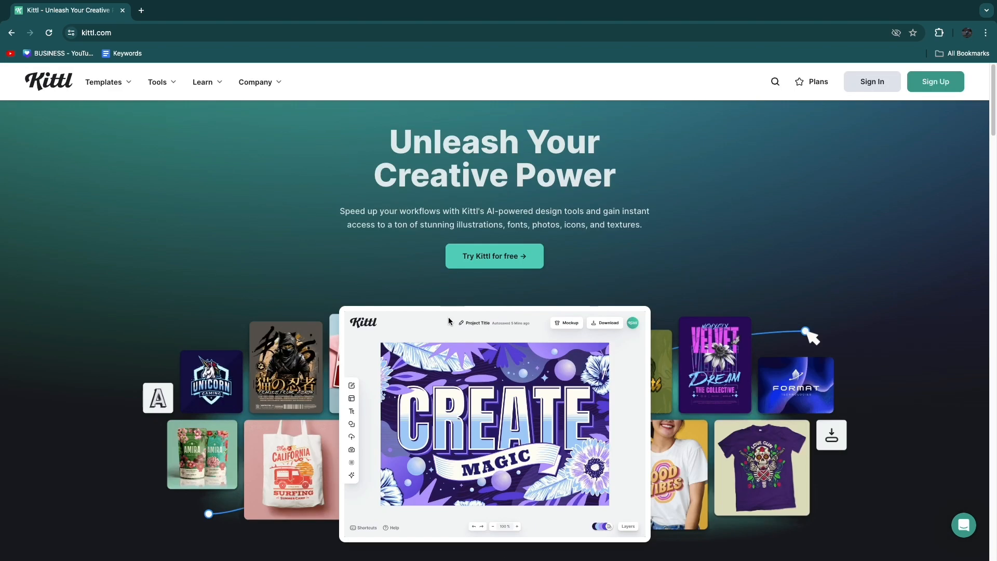
pyautogui.click(104, 81)
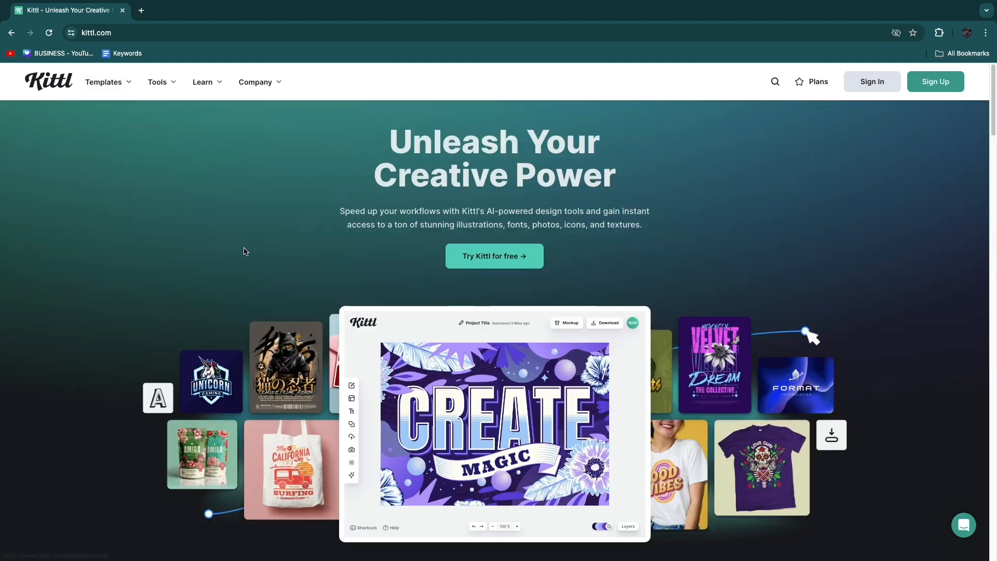
pyautogui.moveTo(494, 260)
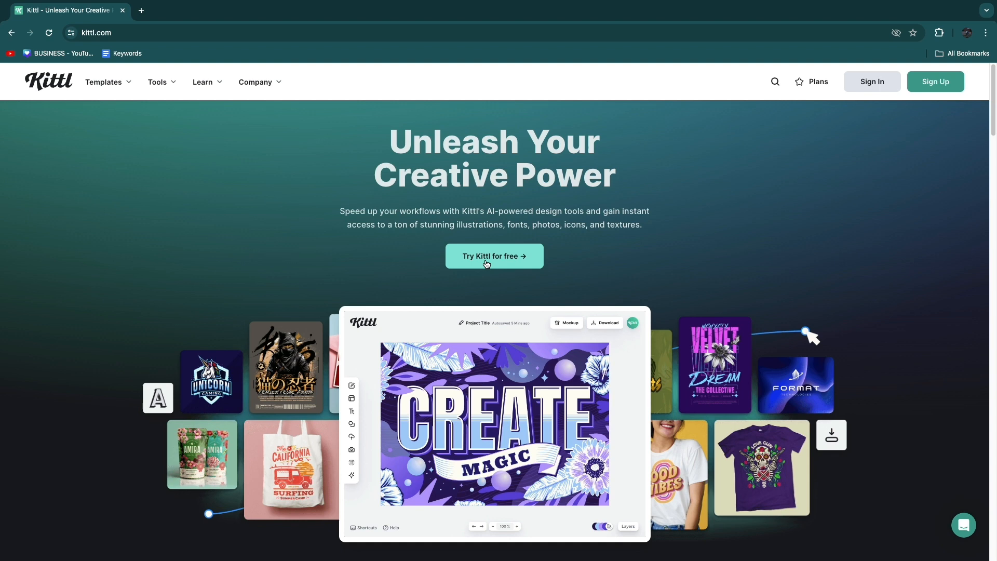
pyautogui.click(494, 255)
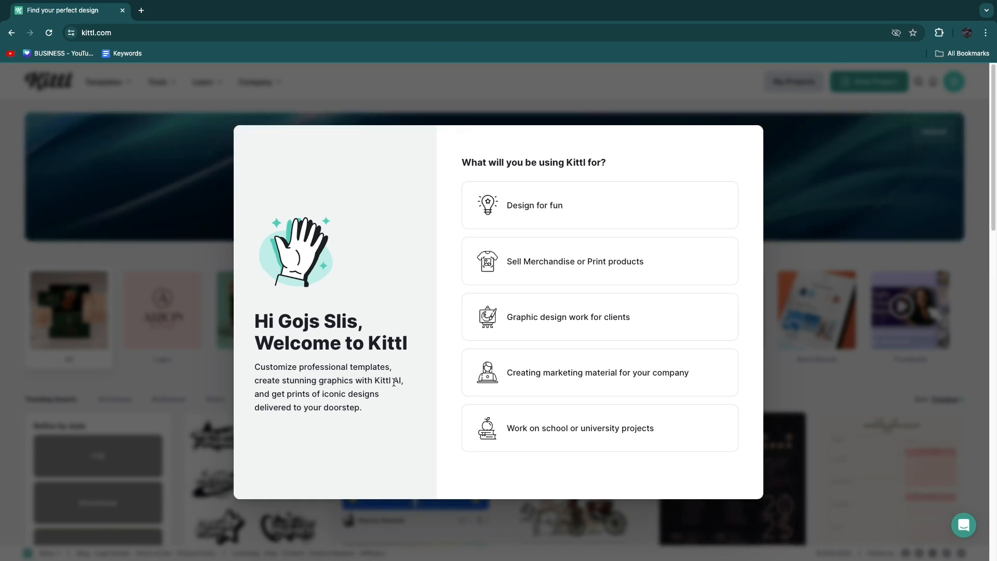
pyautogui.tripleClick(533, 162)
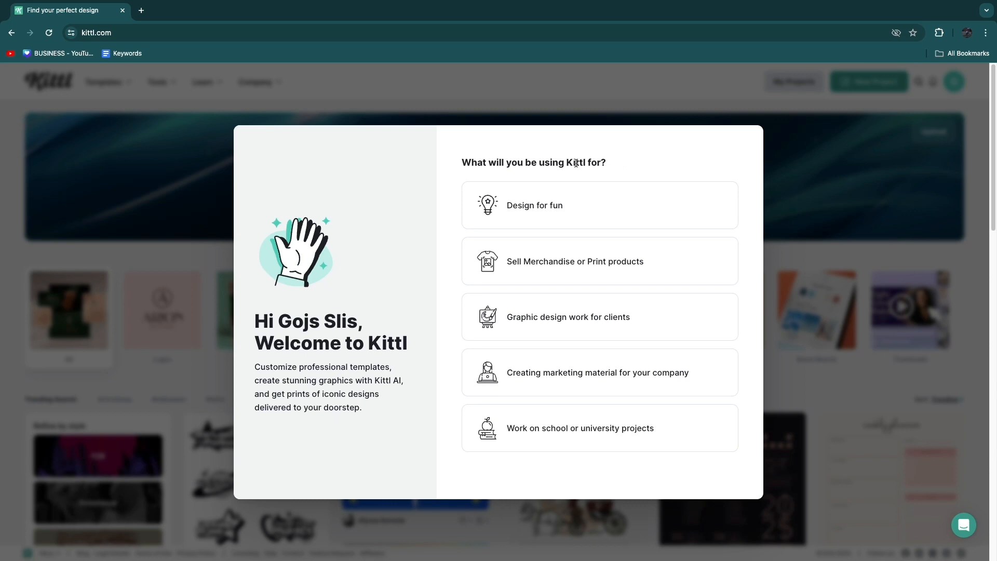
pyautogui.moveTo(553, 263)
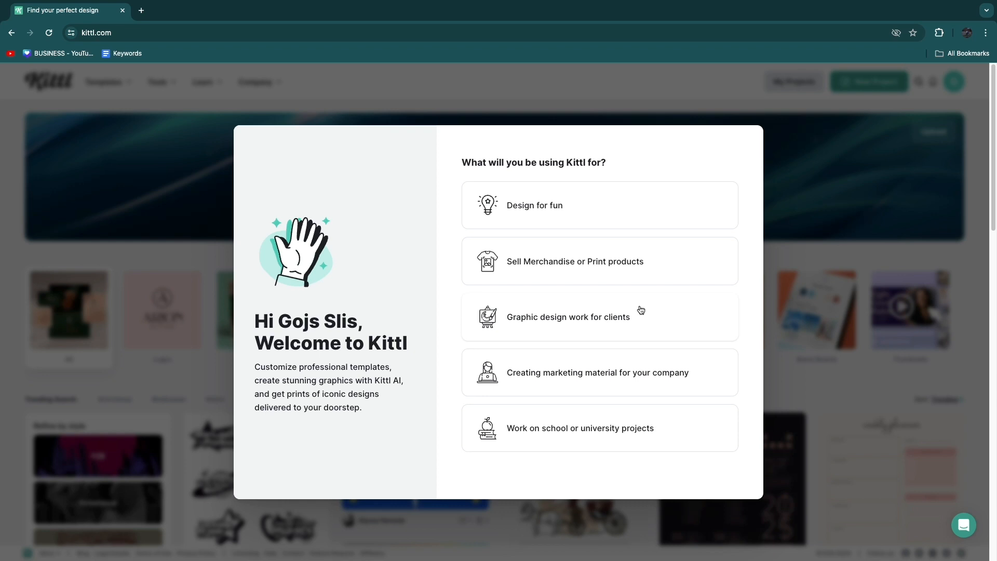
pyautogui.moveTo(649, 391)
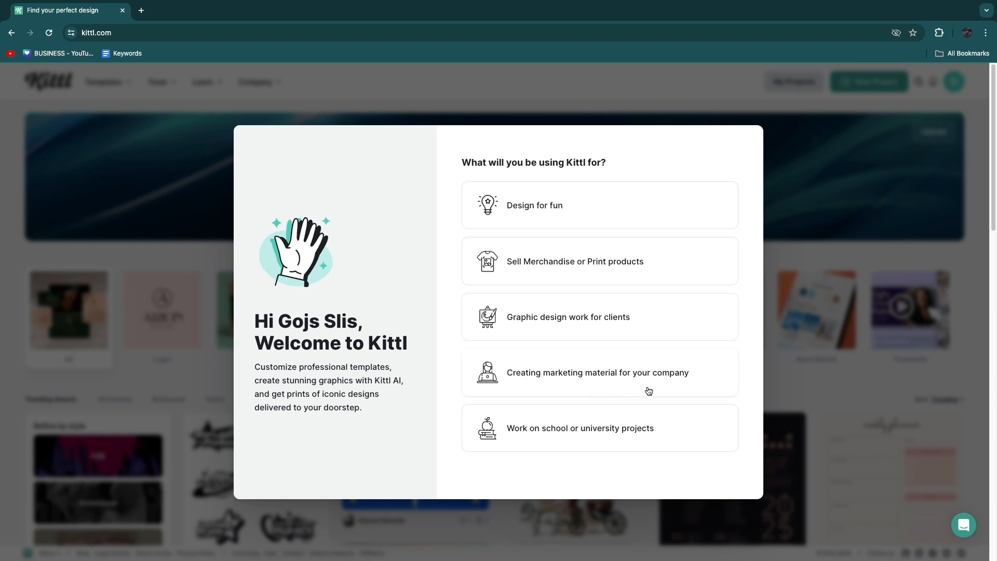
pyautogui.moveTo(581, 440)
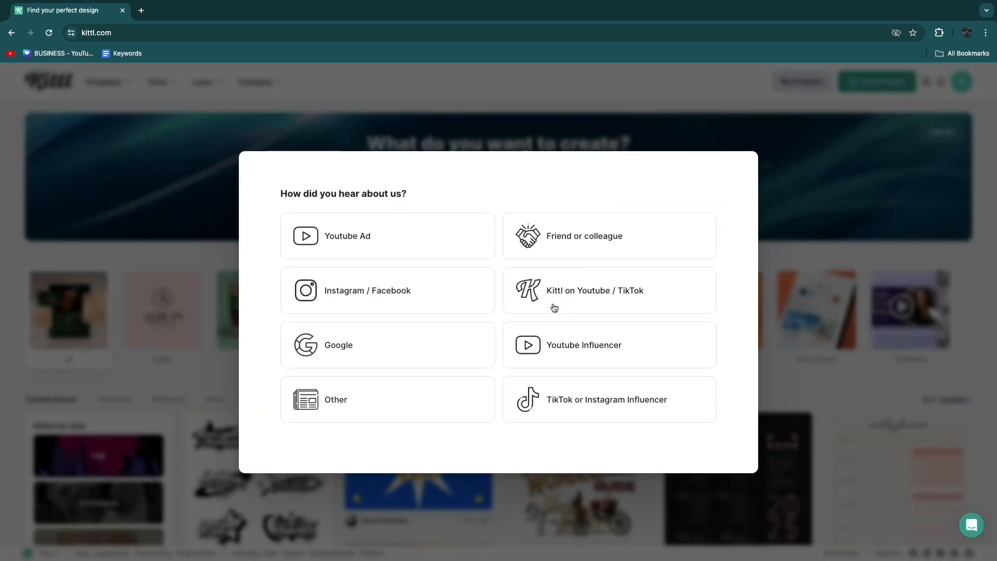
pyautogui.moveTo(439, 268)
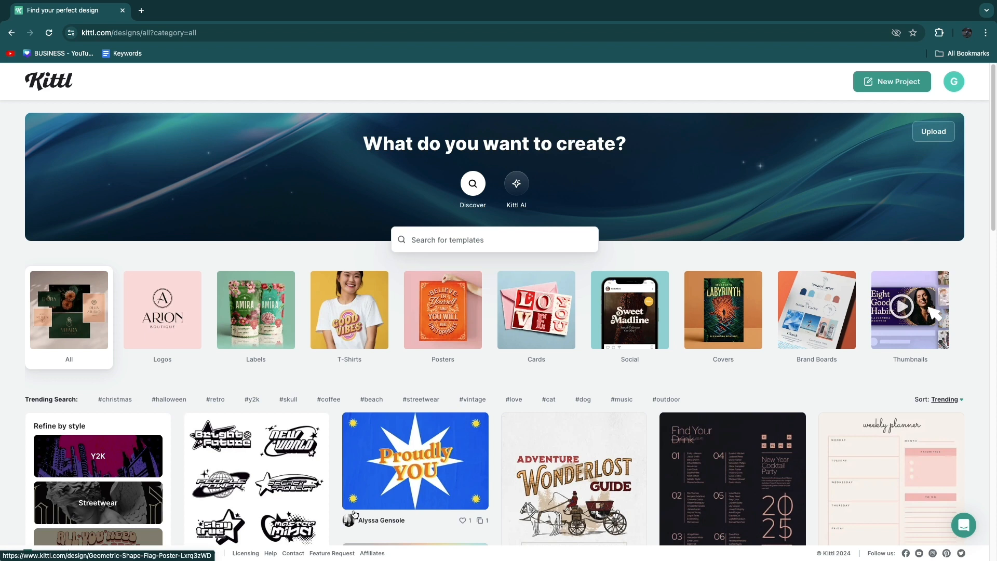
pyautogui.moveTo(349, 310)
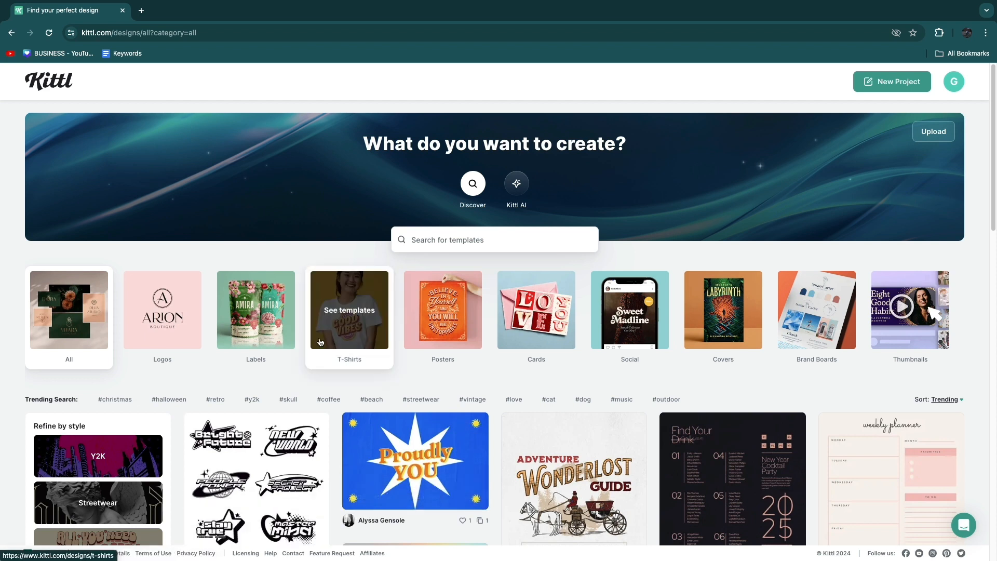
pyautogui.moveTo(343, 320)
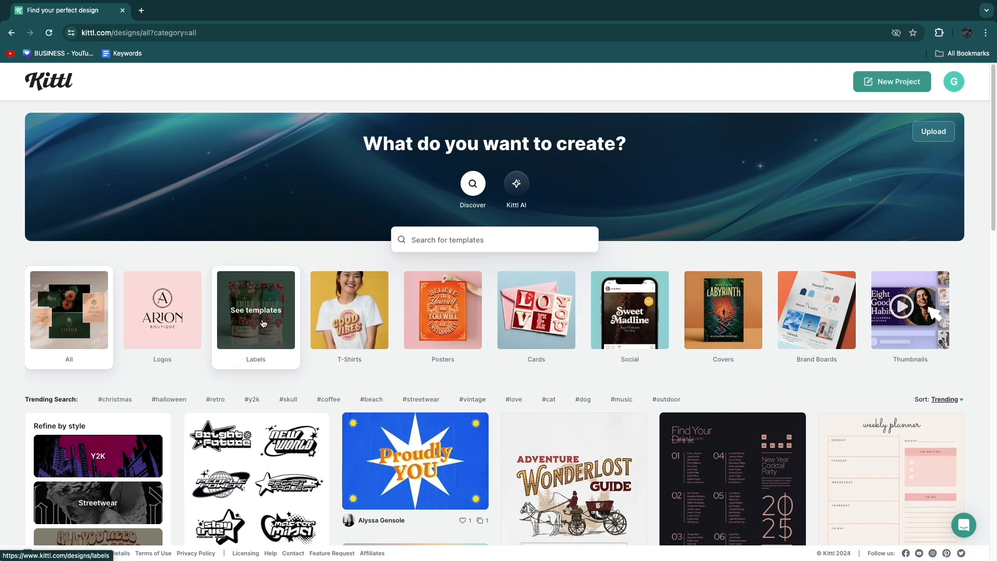
# Browse the Labels category and the 60s/70s Retro T-shirt templates.
pyautogui.click(255, 311)
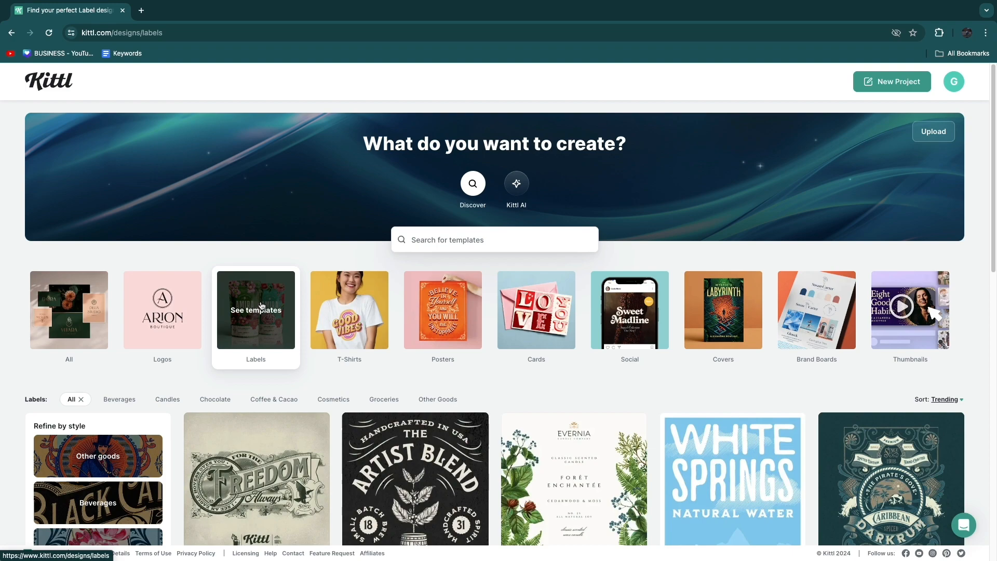
pyautogui.scroll(-3)
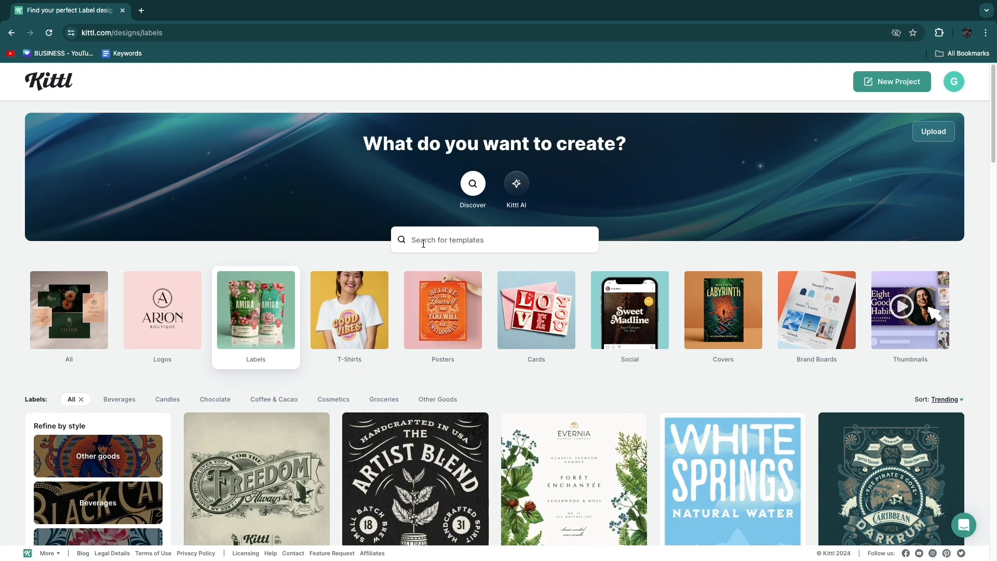
pyautogui.click(349, 316)
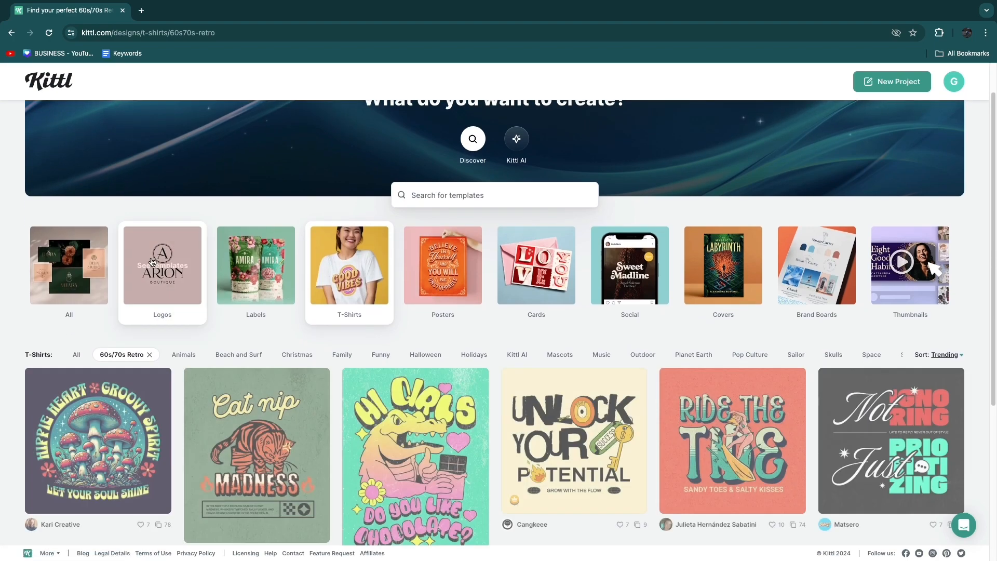
pyautogui.scroll(-3)
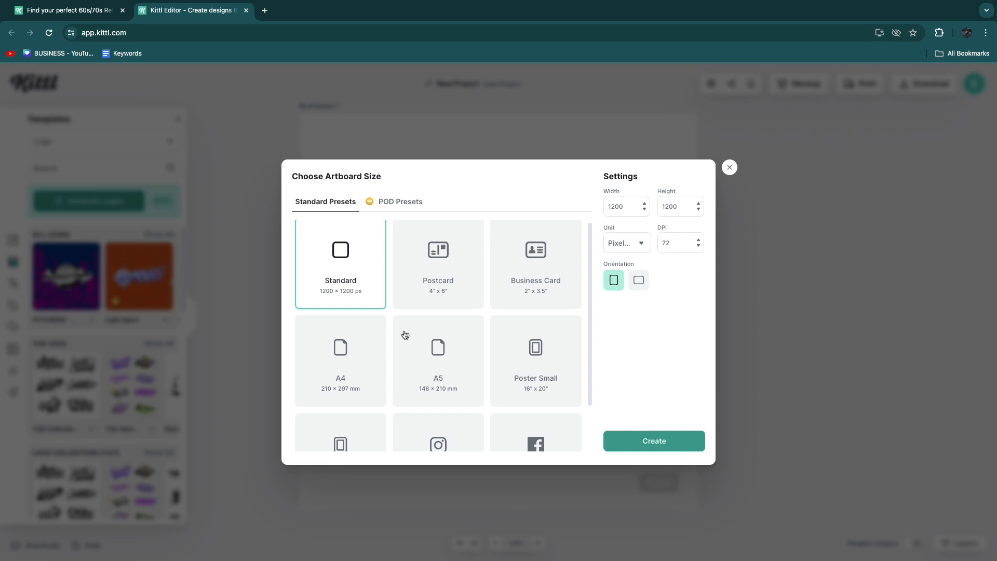
# Create a Standard 1200×1200 artboard and look in Downloads for the design file to upload.
pyautogui.click(653, 441)
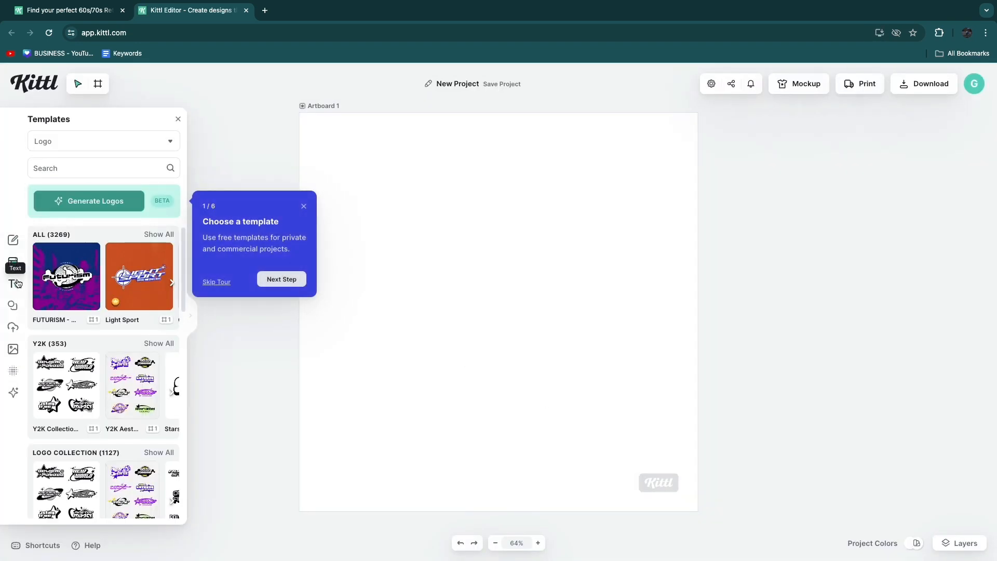
pyautogui.click(12, 327)
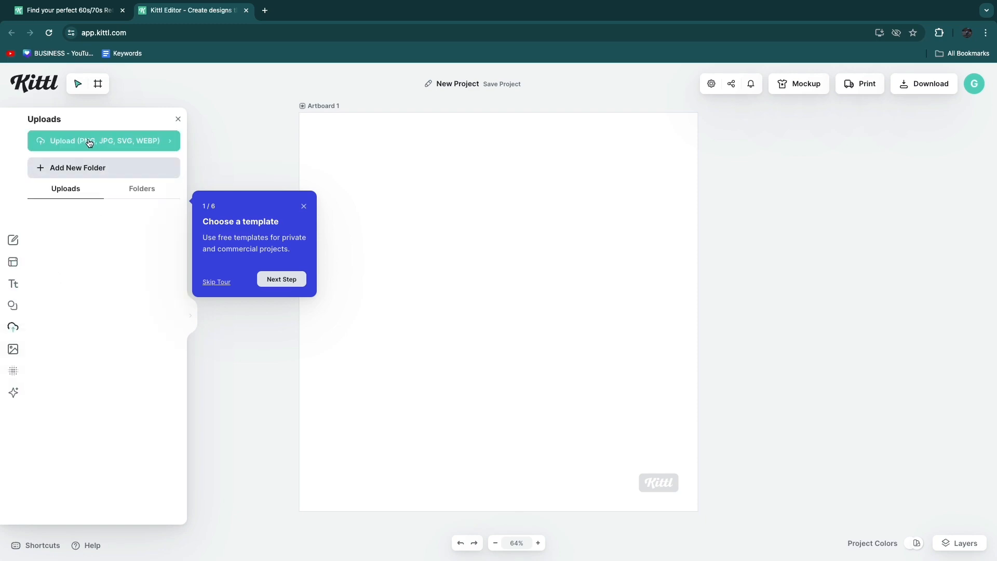
pyautogui.click(104, 141)
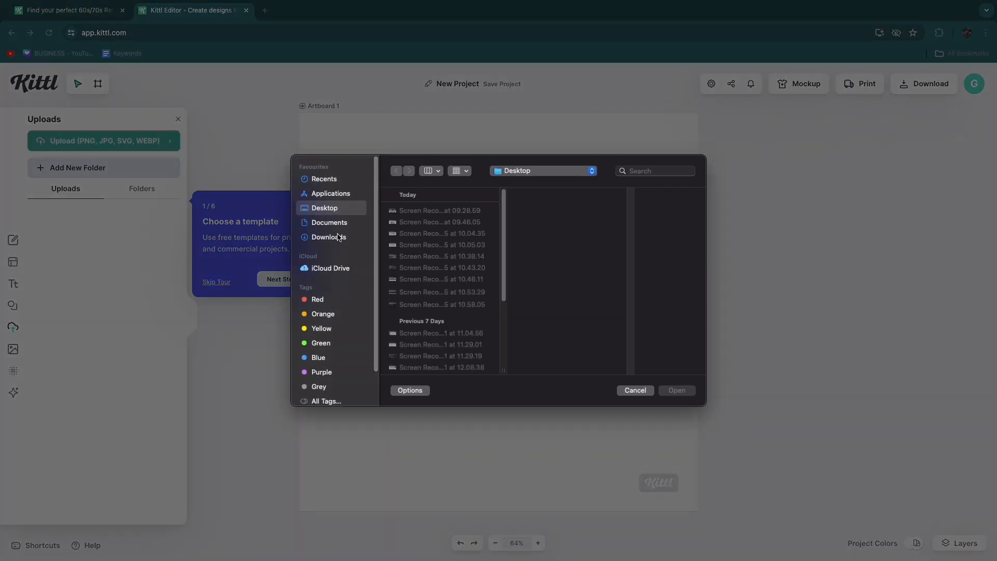
pyautogui.click(635, 390)
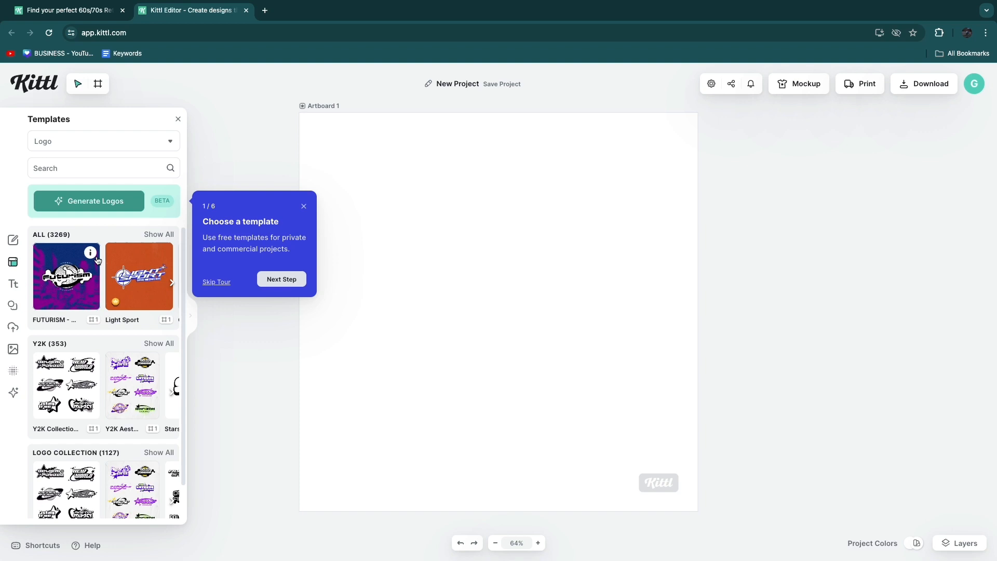
# Place the uploaded website-builder image so it fills the artboard.
pyautogui.click(12, 326)
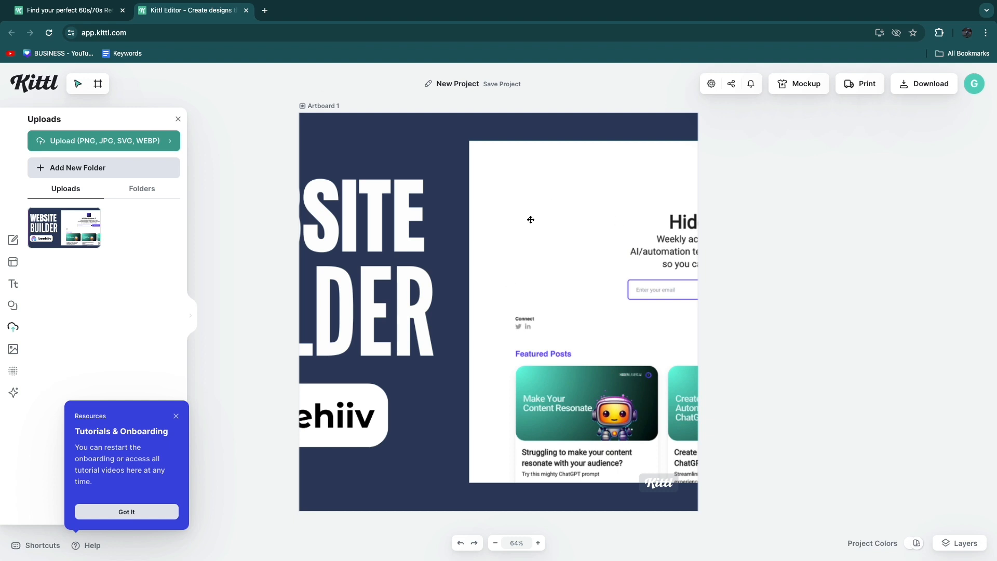
pyautogui.moveTo(570, 393)
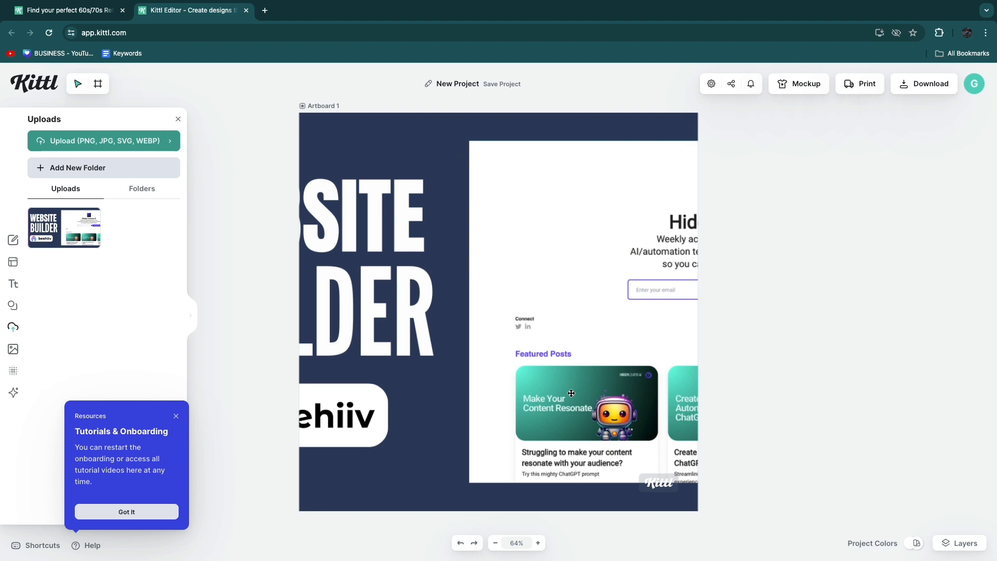
pyautogui.moveTo(474, 268)
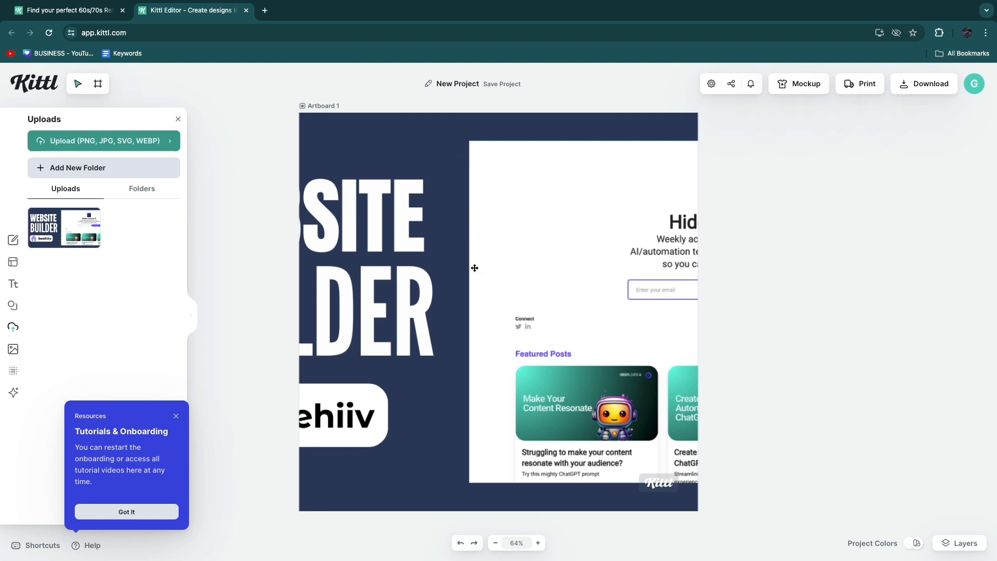
# Preview the design on a white T-shirt mockup and search mockups for 'label'.
pyautogui.click(799, 83)
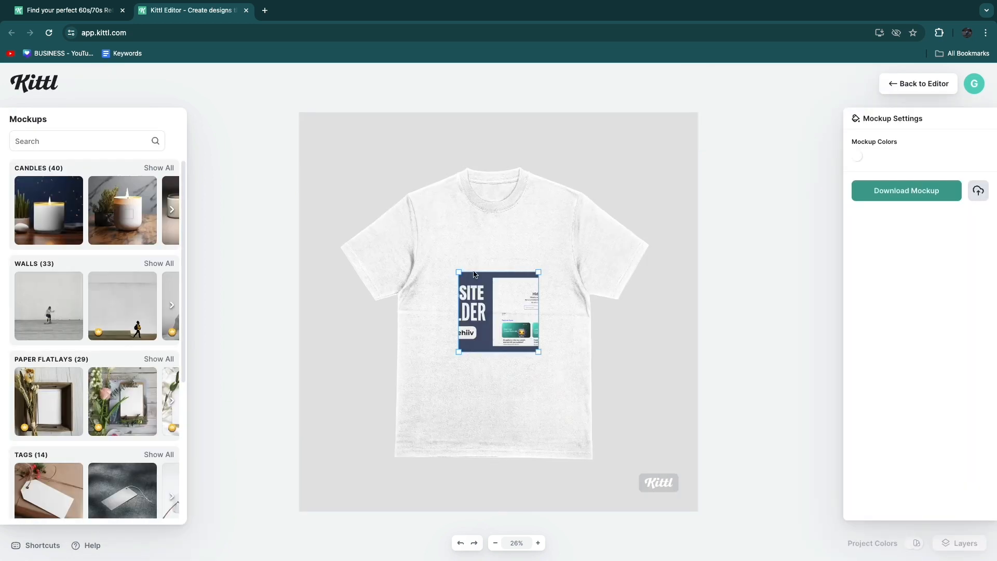
pyautogui.moveTo(448, 242)
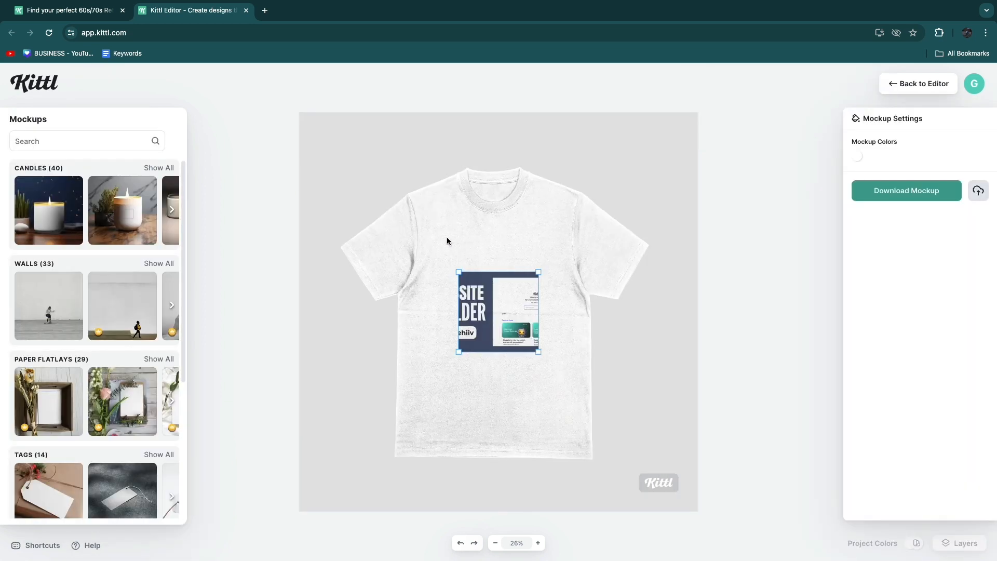
pyautogui.click(83, 141)
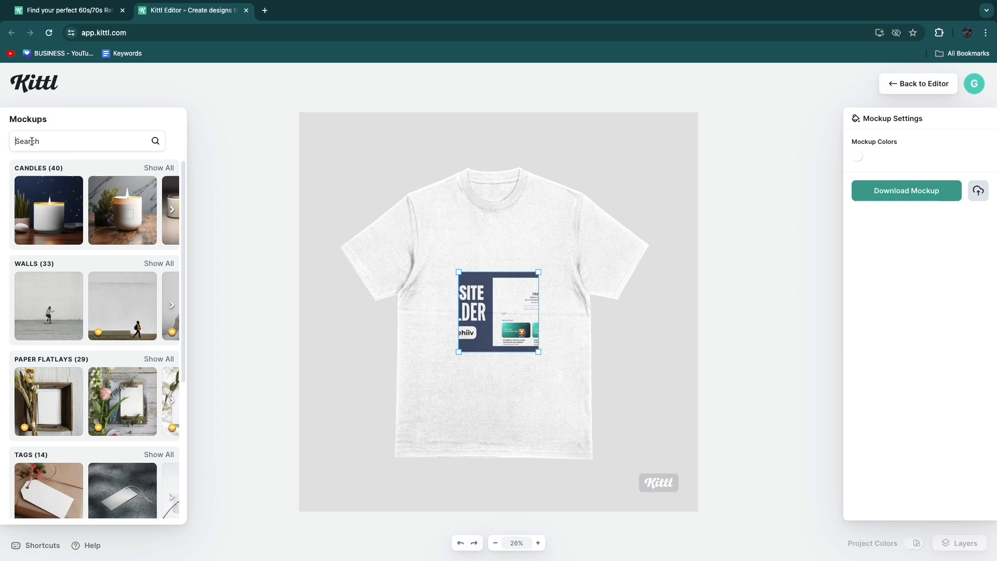
pyautogui.write('label')
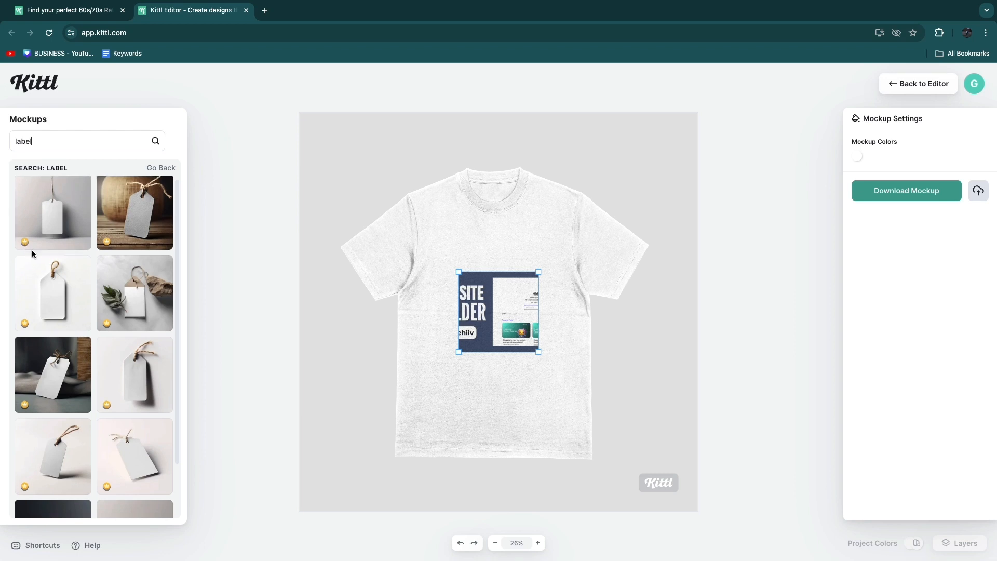
pyautogui.scroll(-3)
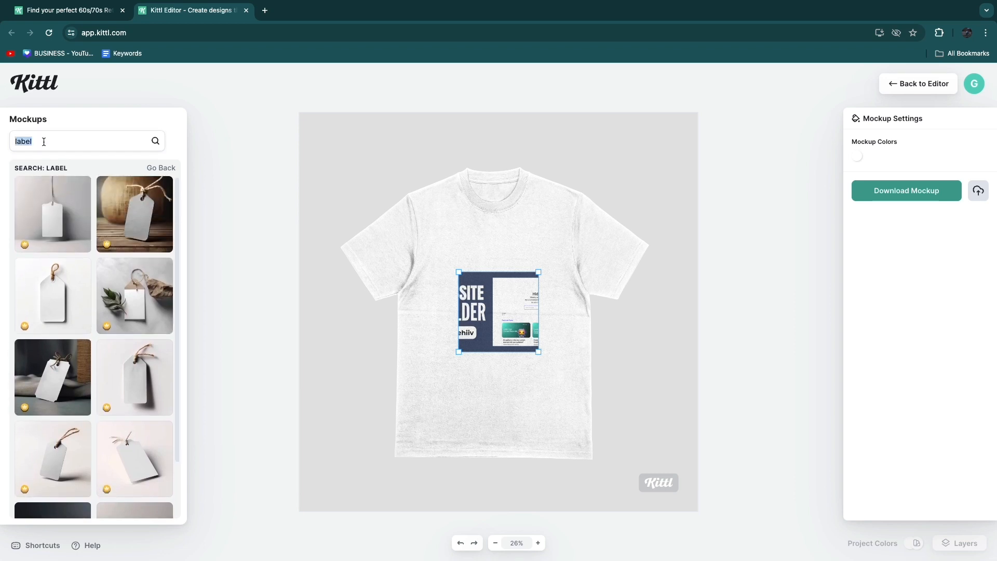
# Search mockups for 'mug' and stretch the design across the mug's front.
pyautogui.write('mug')
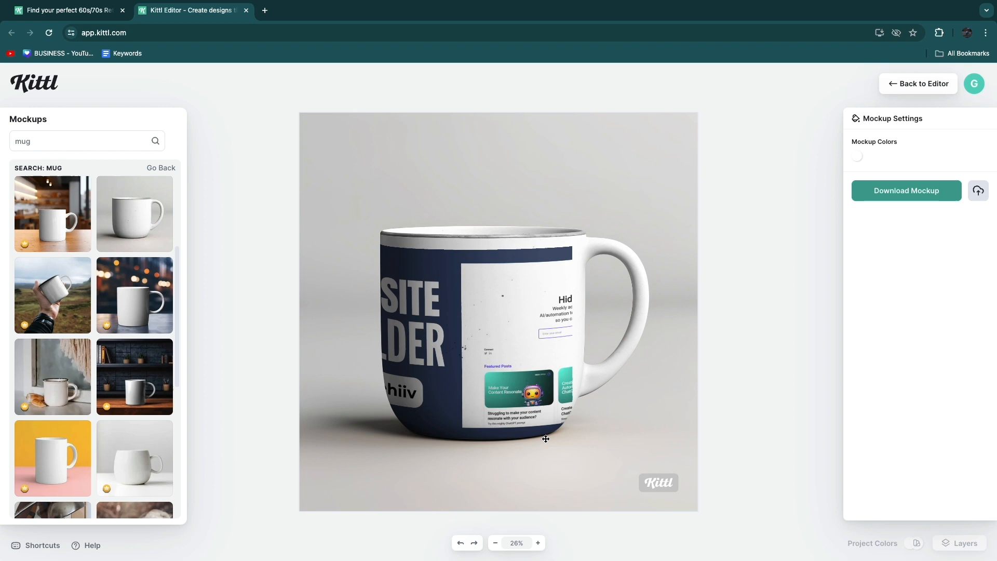
pyautogui.moveTo(546, 439); pyautogui.dragTo(555, 419)
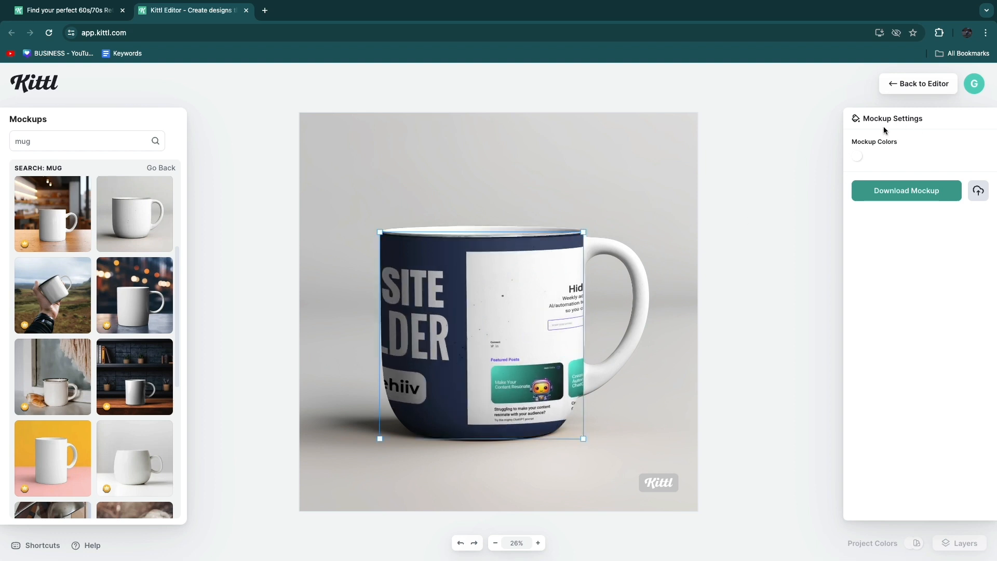
# Recolor the mug blue and download the mug mockup as a JPG.
pyautogui.click(858, 157)
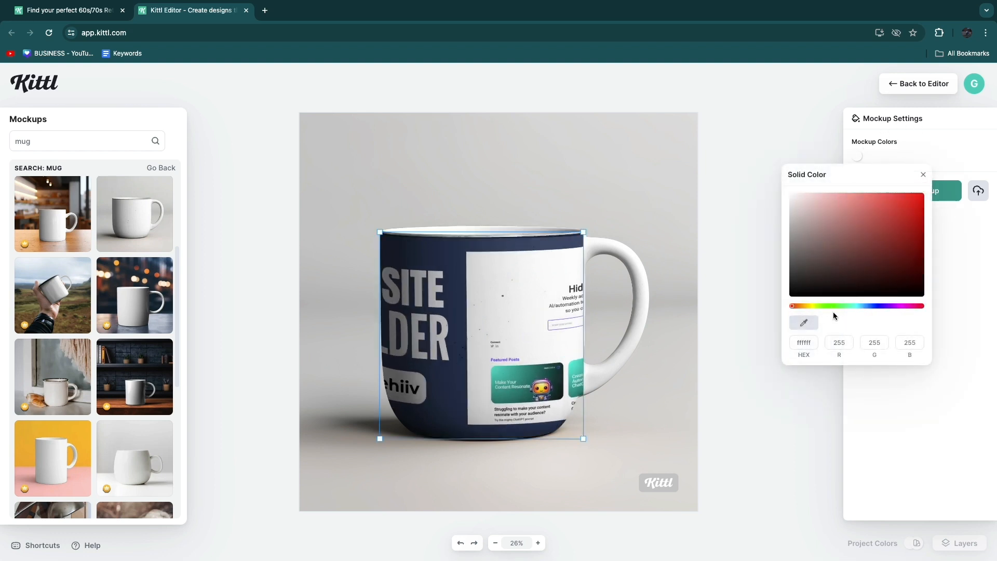
pyautogui.click(892, 222)
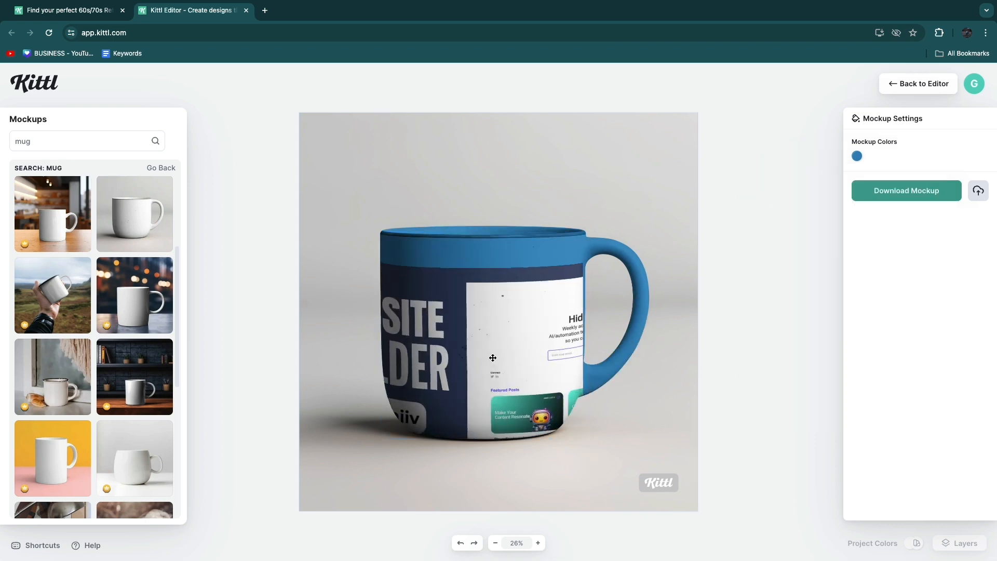
pyautogui.click(906, 190)
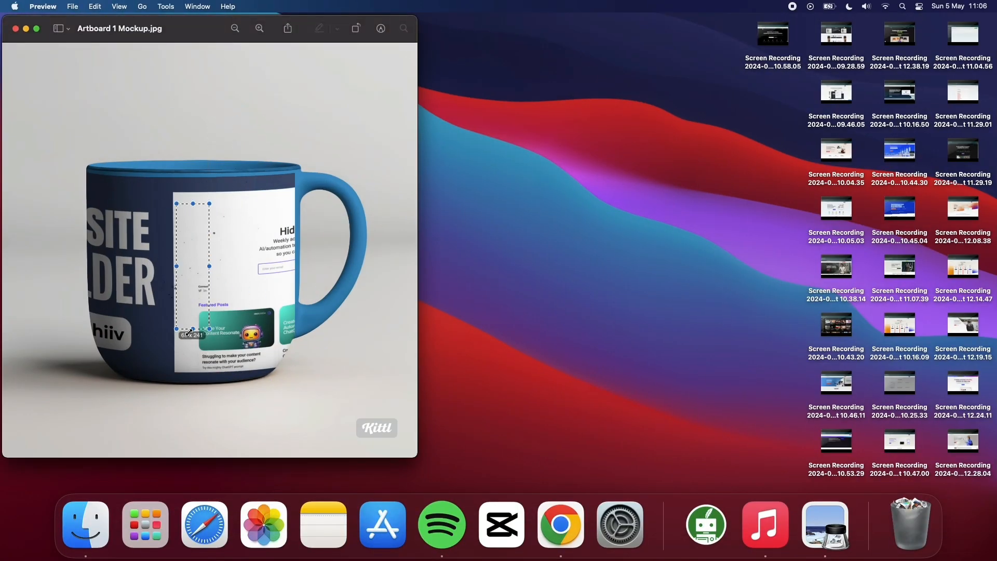
pyautogui.click(560, 525)
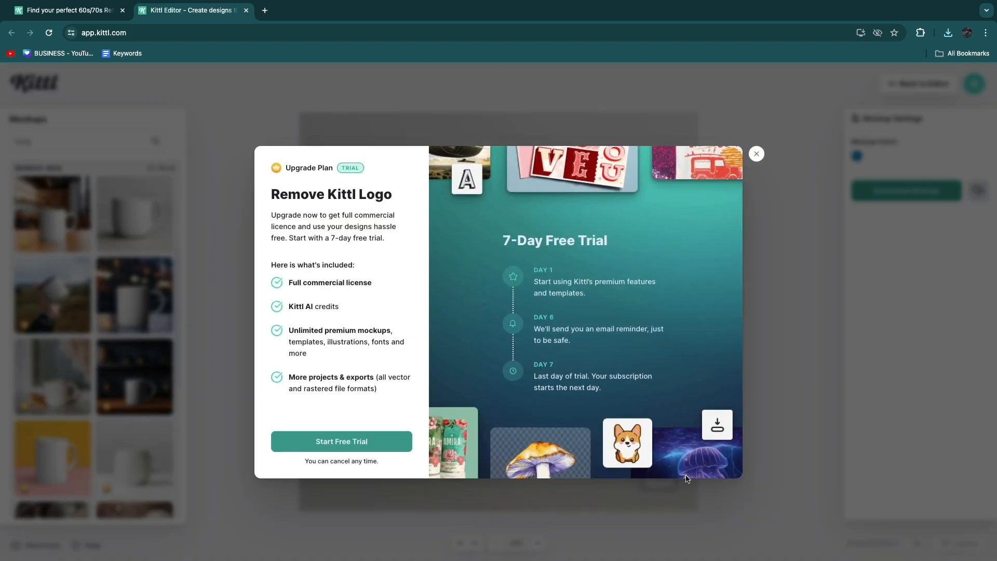
pyautogui.moveTo(338, 178)
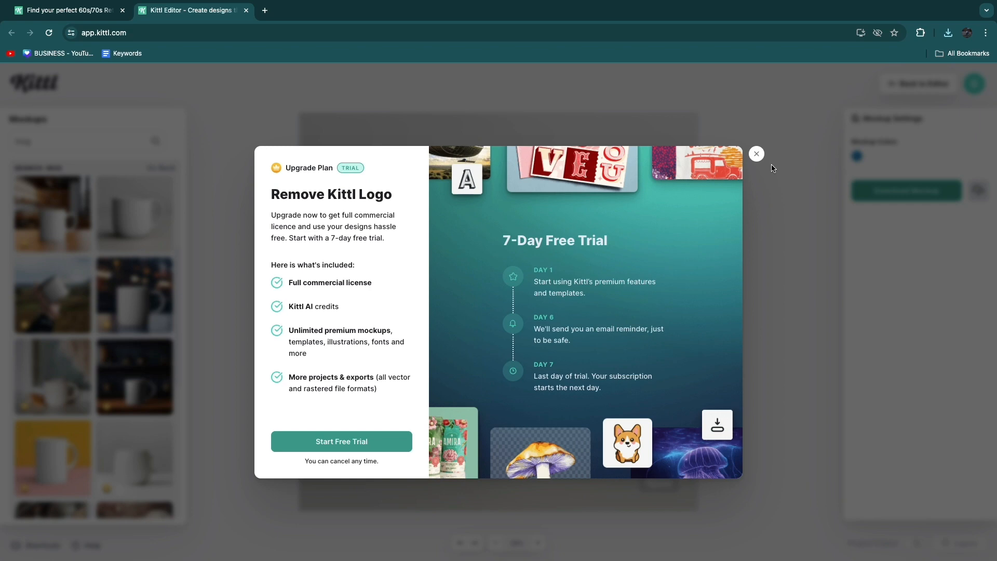
# Close the remove-logo upgrade popup to reveal the pricing plans page.
pyautogui.click(756, 154)
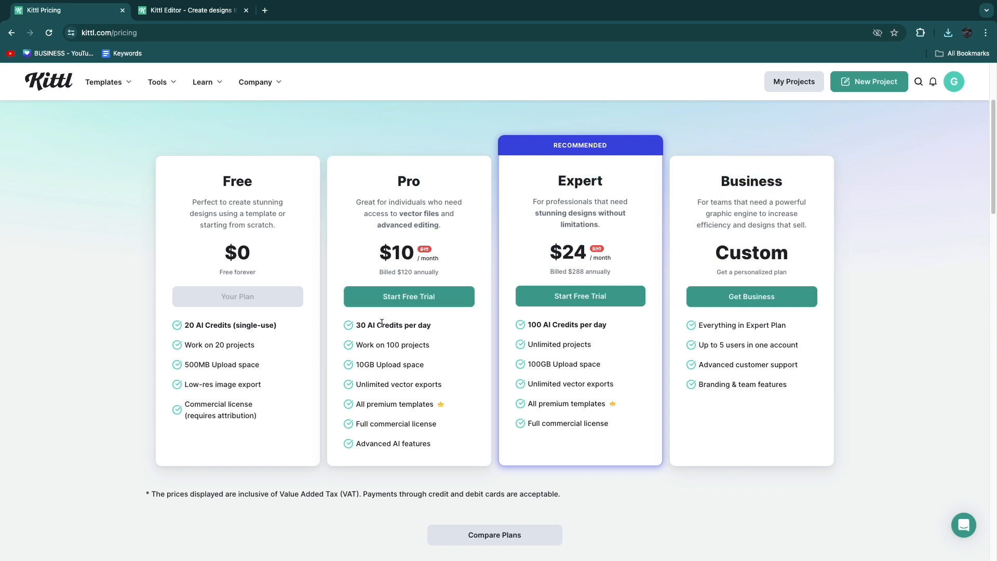
pyautogui.moveTo(496, 379)
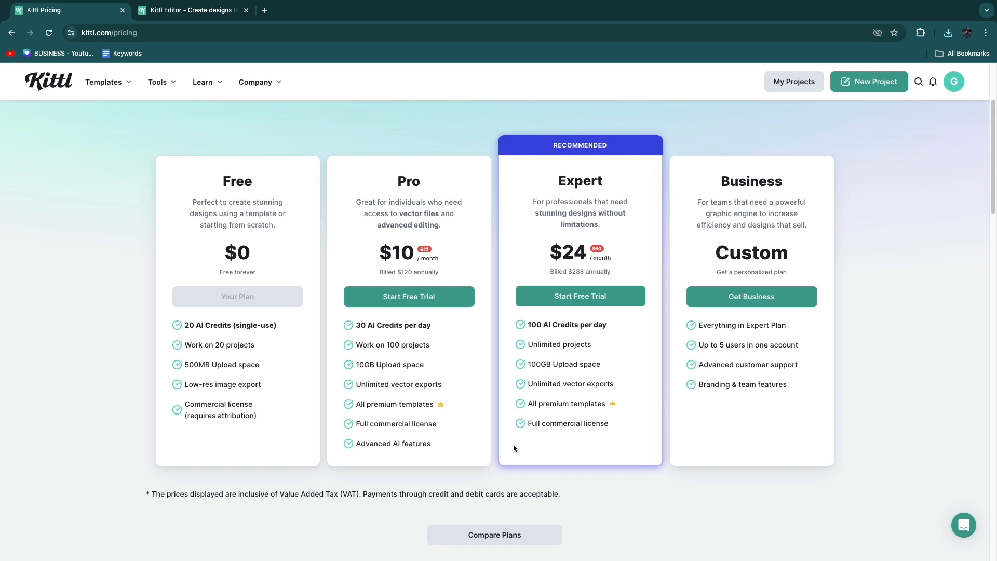
pyautogui.moveTo(349, 402)
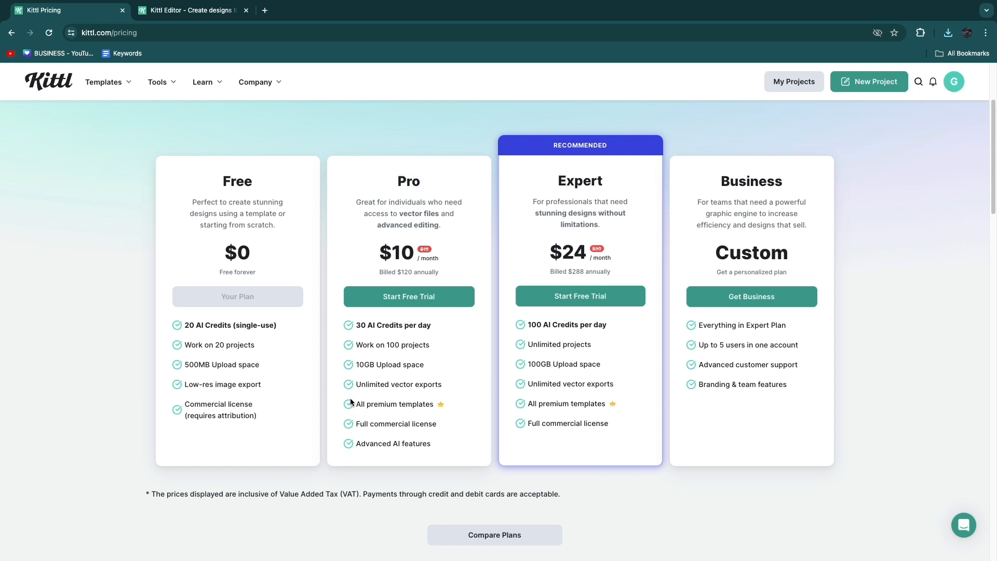
# Scroll through the Free, Pro, Expert and Business plans, then return to the Kittl Editor tab.
pyautogui.doubleClick(390, 404)
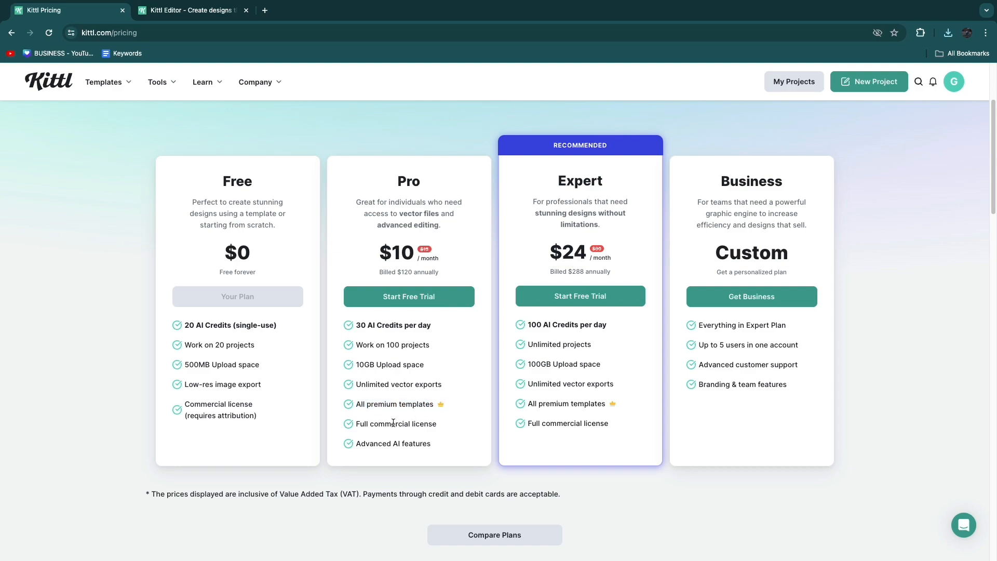
pyautogui.scroll(-3)
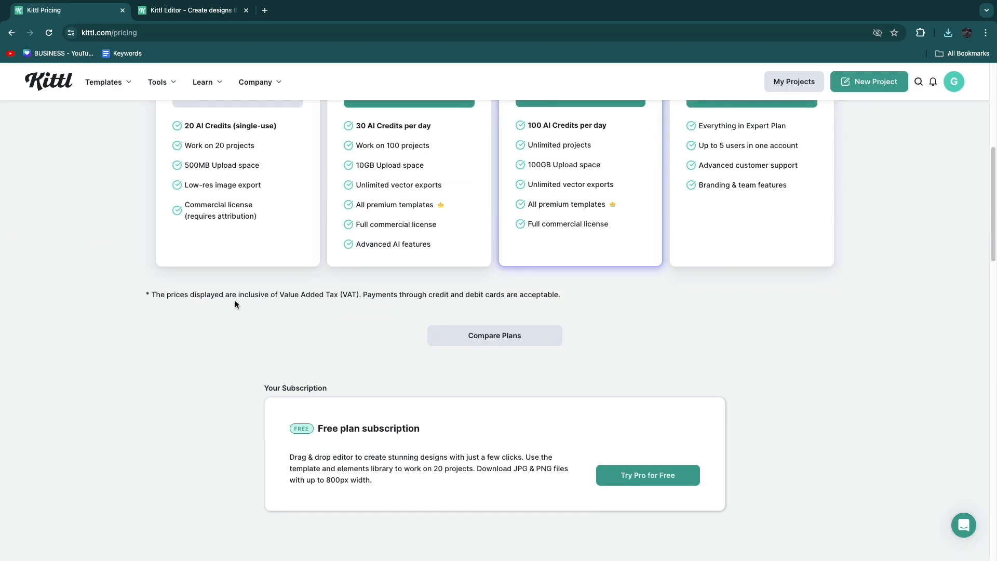
pyautogui.scroll(3)
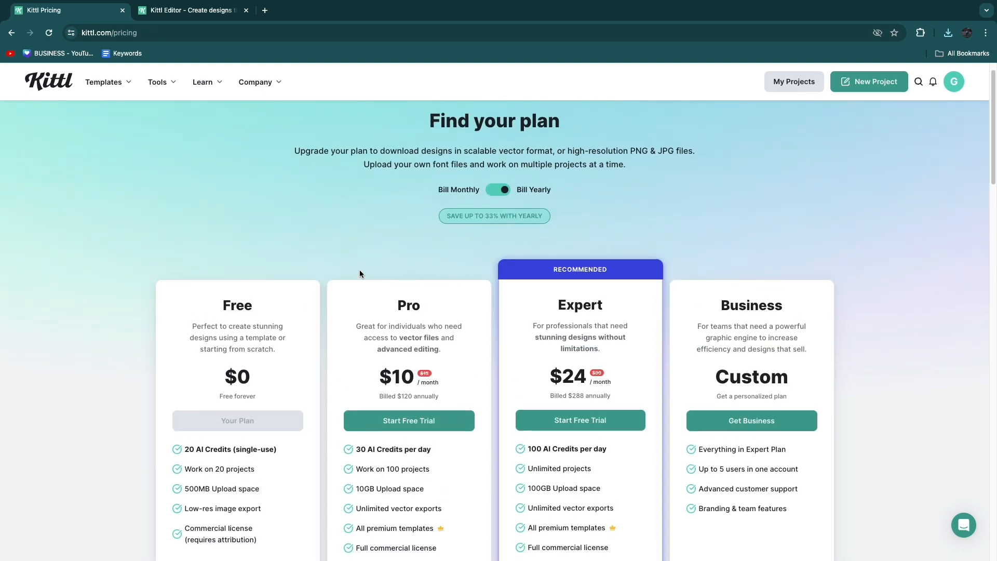
pyautogui.click(191, 11)
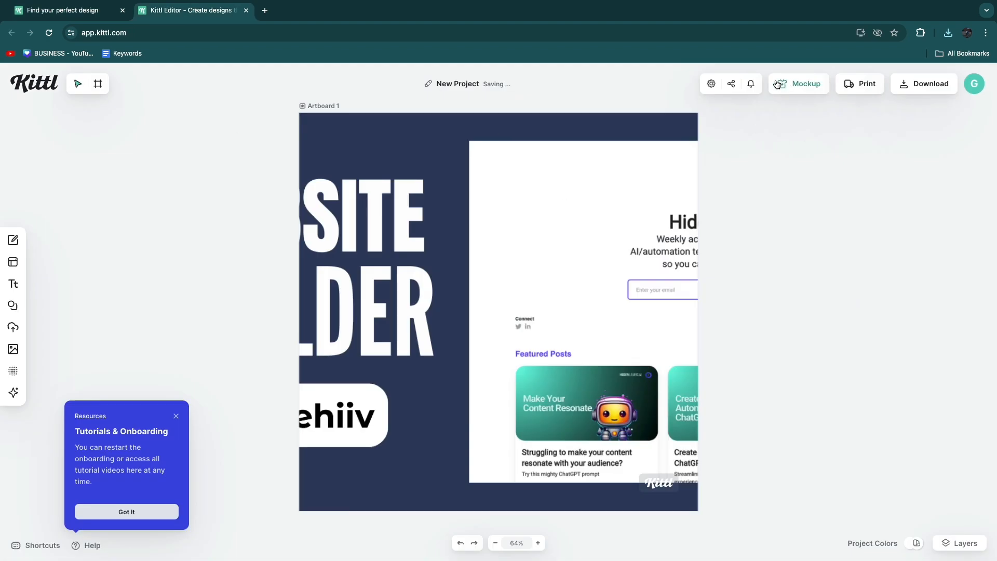
pyautogui.click(799, 83)
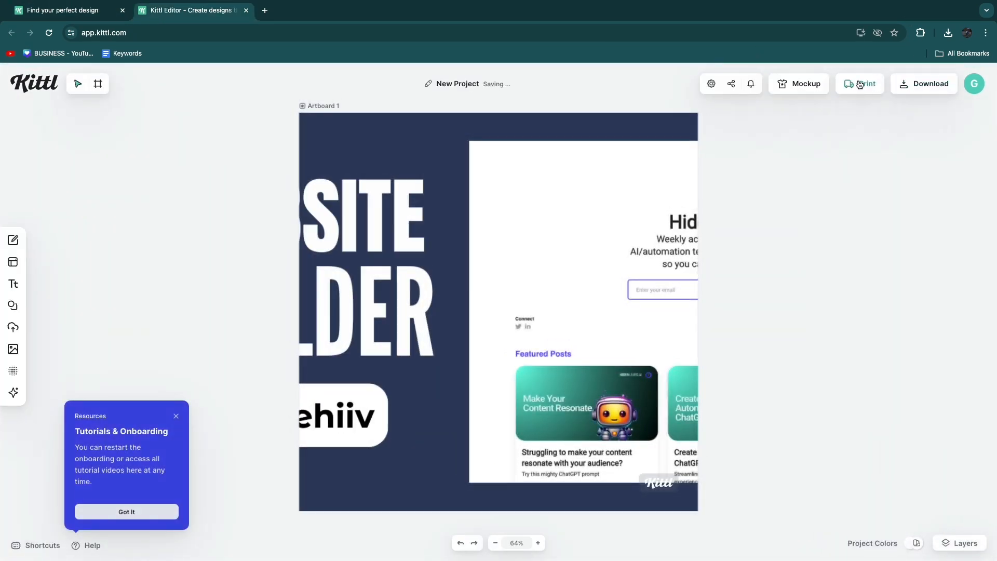
pyautogui.click(859, 83)
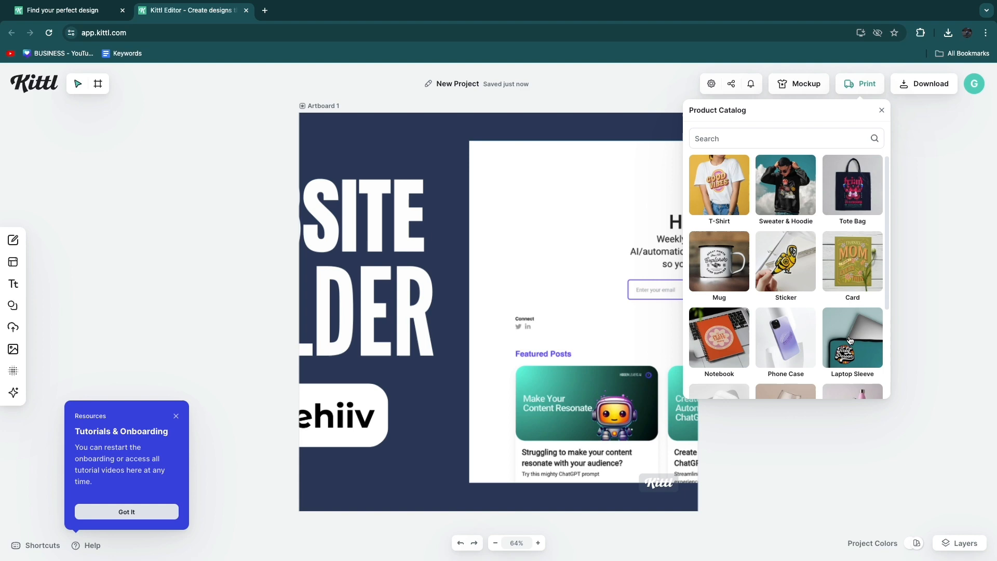
pyautogui.click(851, 338)
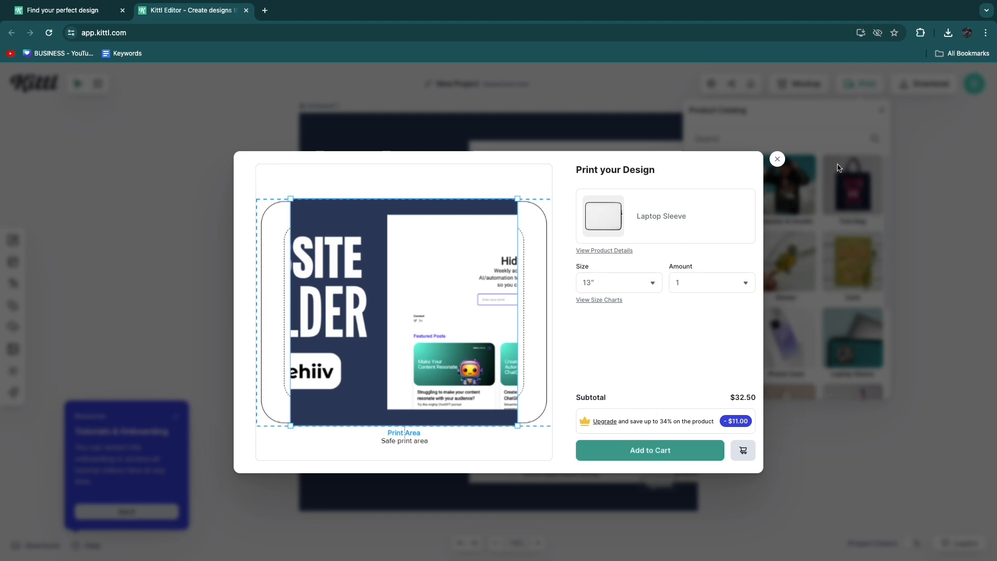
pyautogui.click(777, 159)
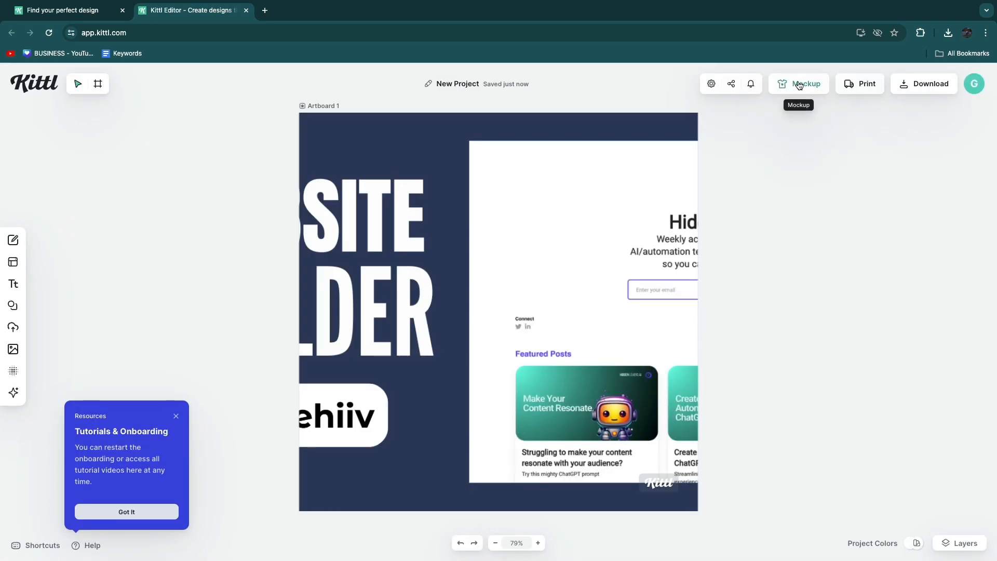
# Deselect the Aurora Enthusiast template's curved text and show it on a black T-shirt mockup.
pyautogui.click(63, 10)
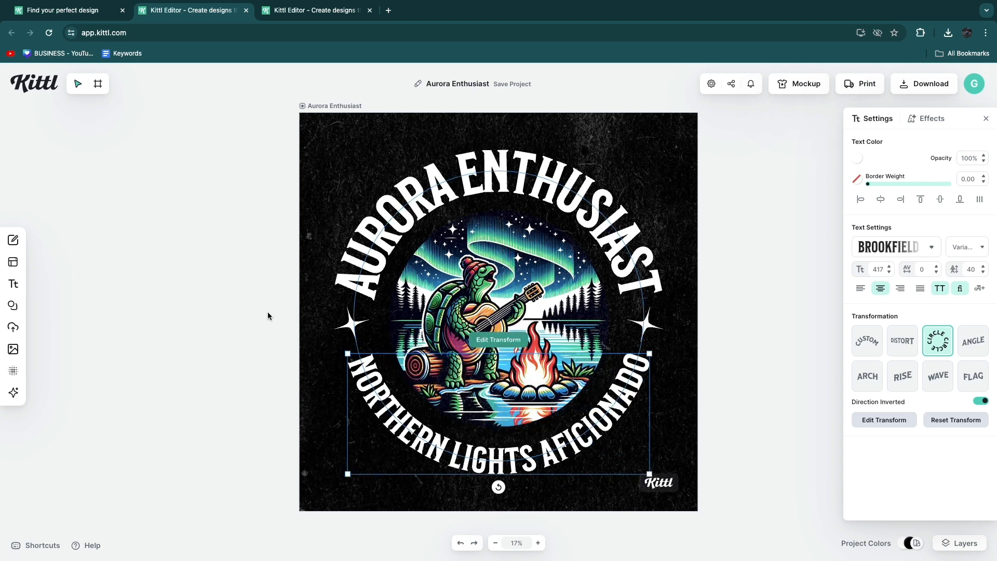
pyautogui.click(267, 312)
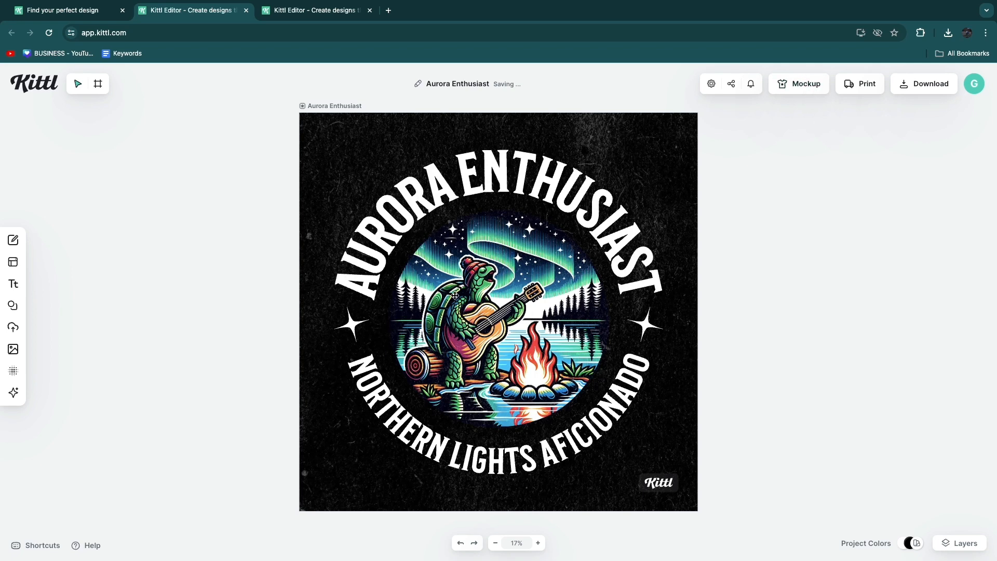
pyautogui.click(799, 83)
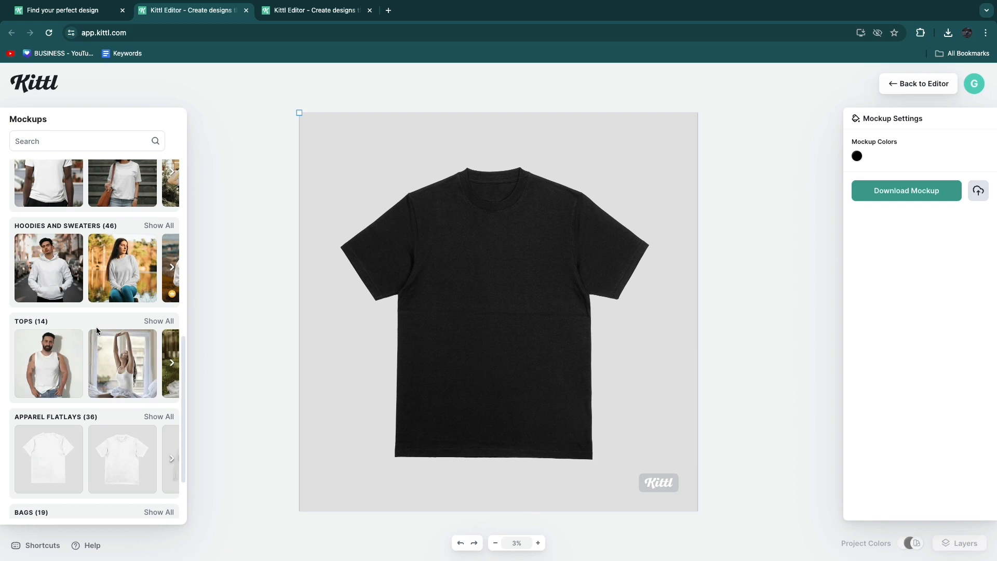
# Scroll the Mockups panel so the black T-shirt mockup loads the Aurora Enthusiast design.
pyautogui.scroll(-3)
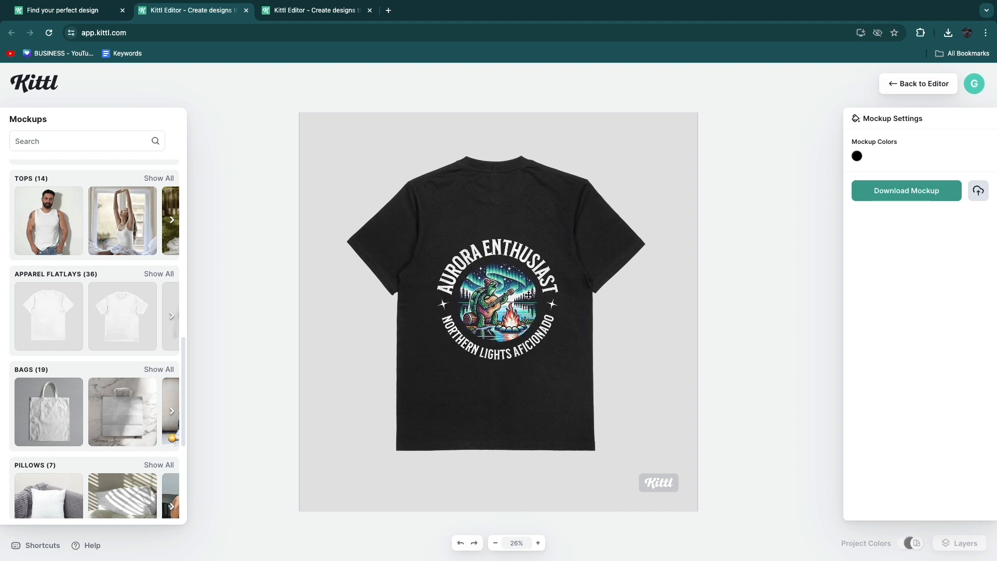
# Try white and red shirt colours, then download the black T-shirt mockup JPG.
pyautogui.click(496, 299)
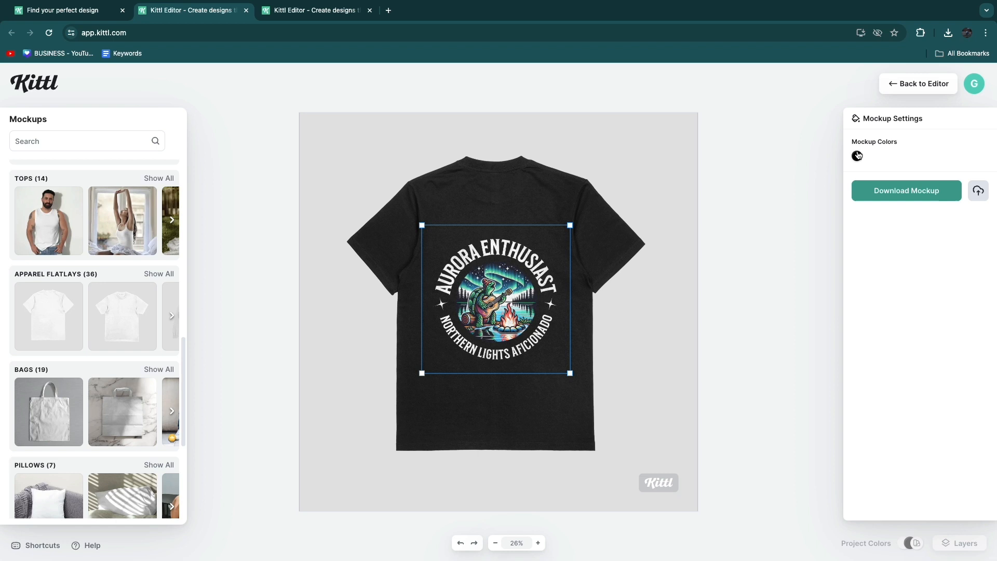
pyautogui.click(857, 156)
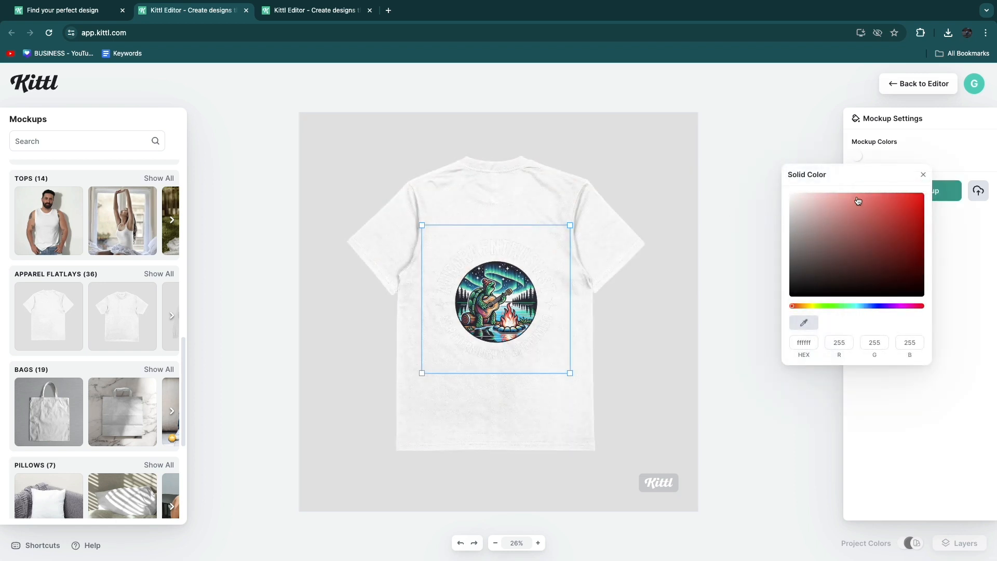
pyautogui.click(857, 200)
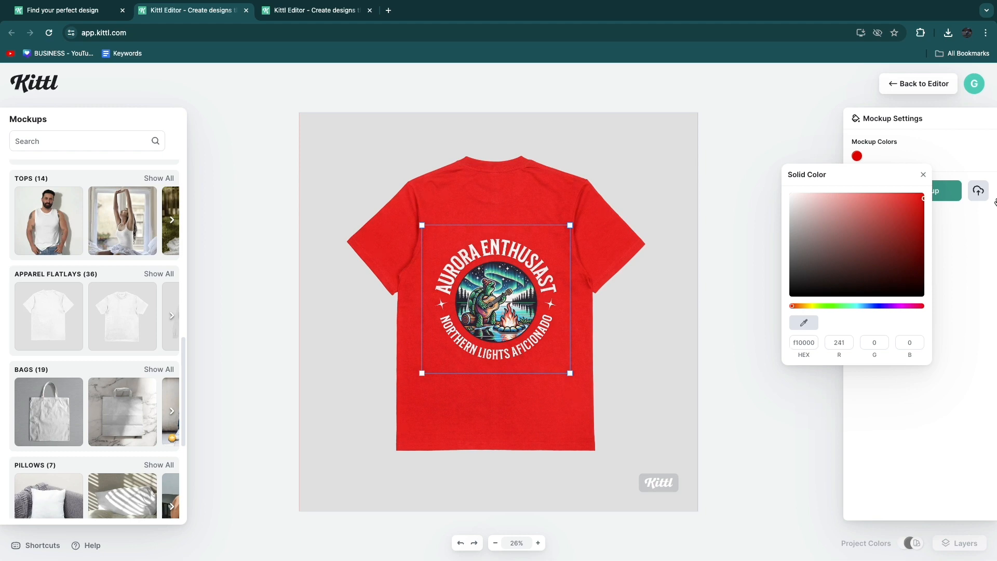
pyautogui.click(906, 198)
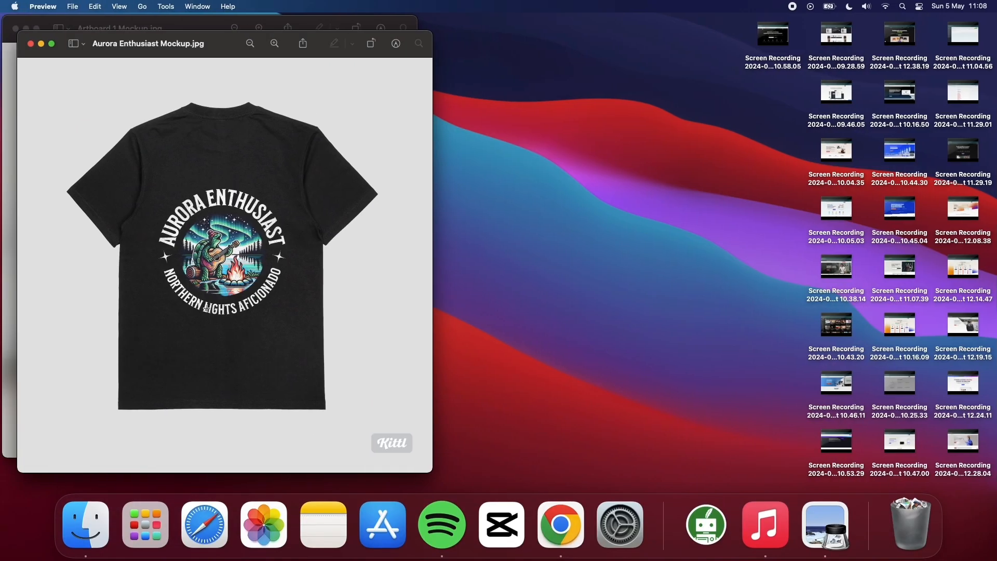
pyautogui.moveTo(560, 524)
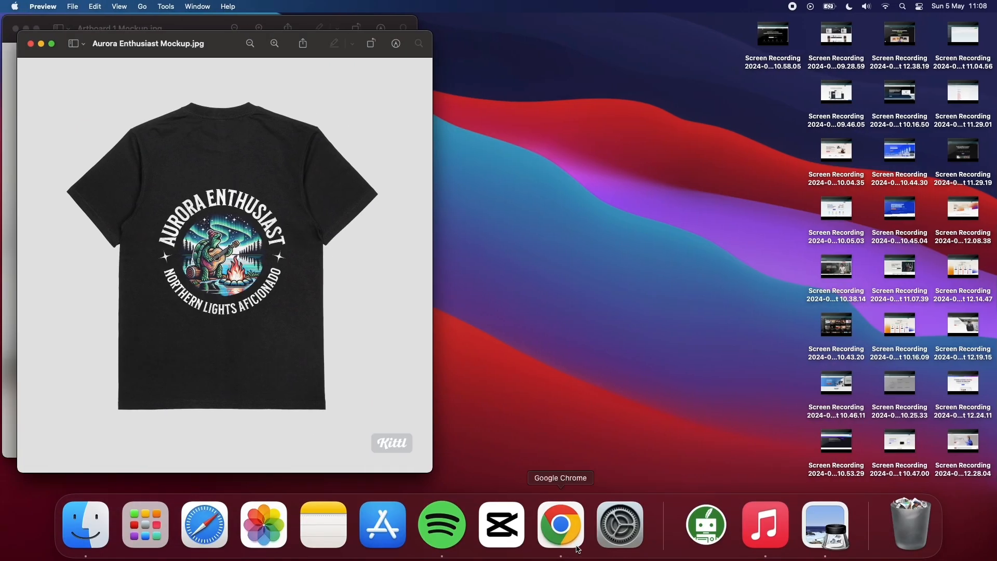
pyautogui.click(559, 524)
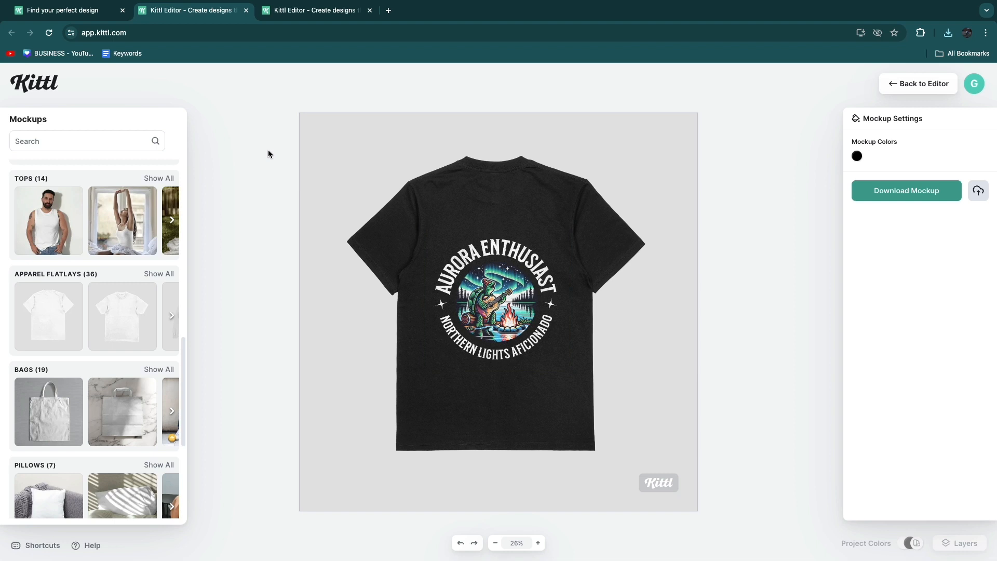